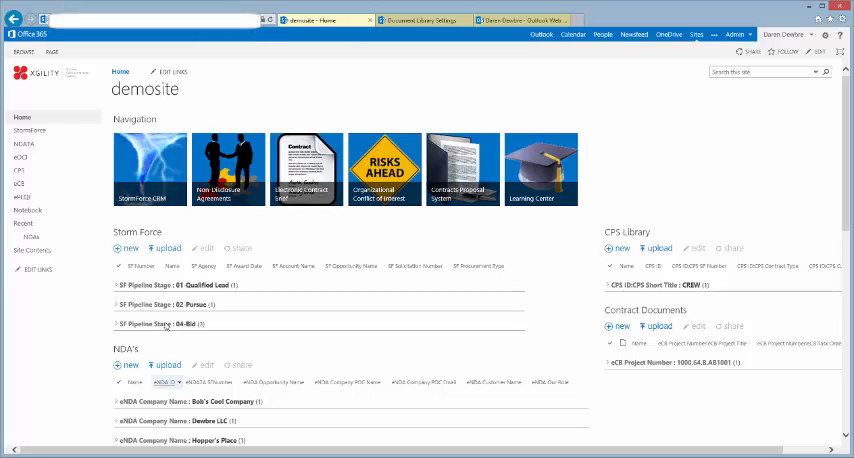
Start a new item in the NDA's list to bring up the Electronic NDA / TA form.
scroll("down", 3)
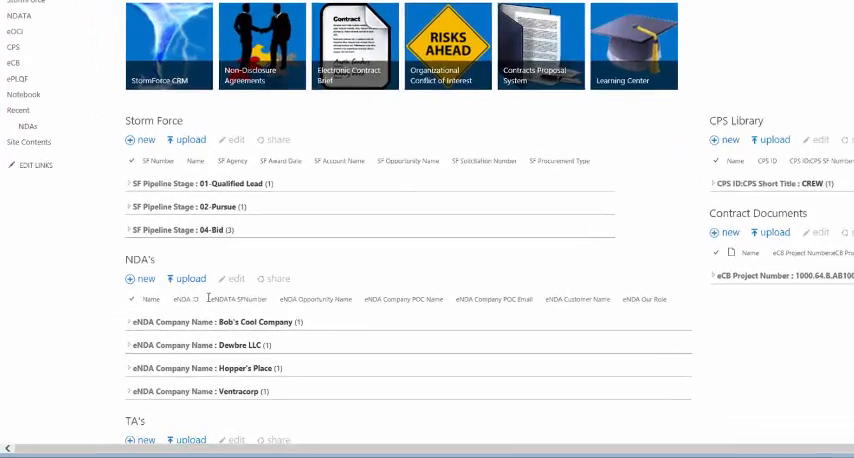
scroll("down", 3)
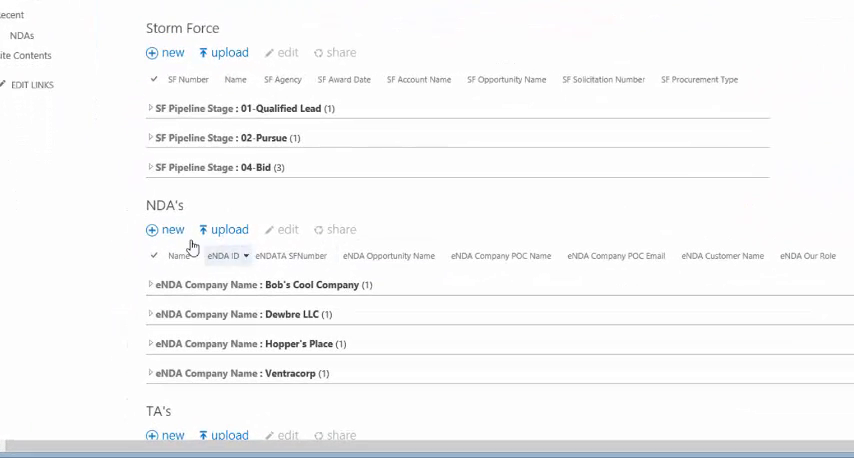
left_click(168, 228)
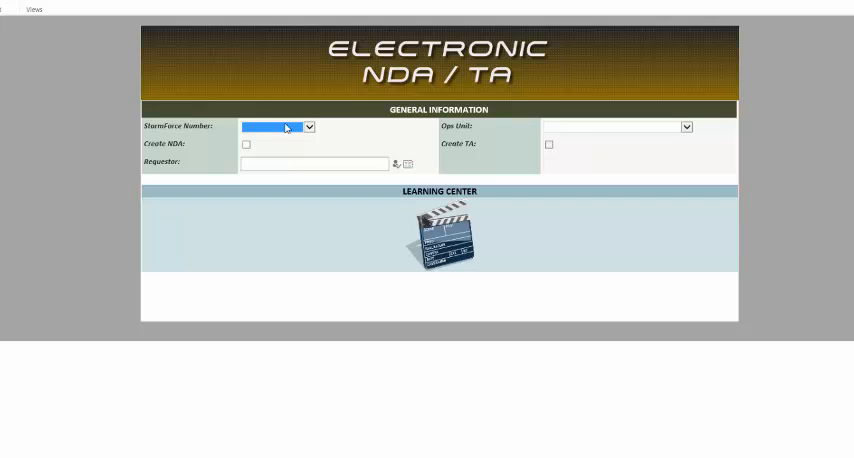
left_click(308, 126)
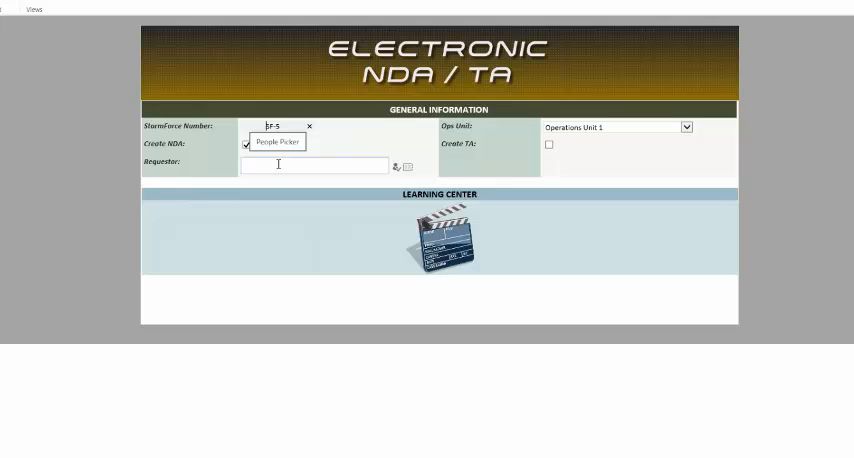
type("de")
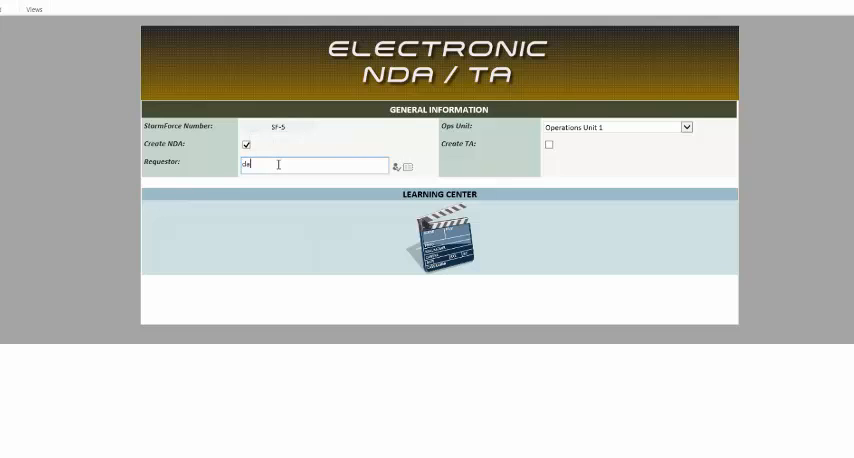
type("daren dewbre")
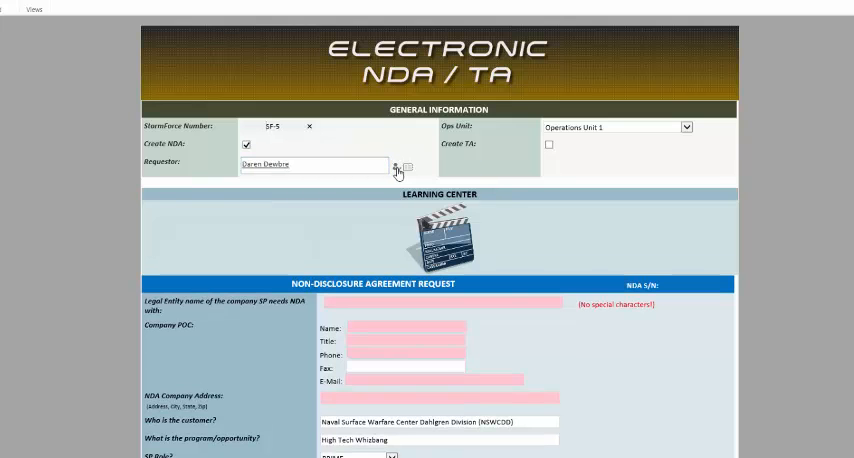
Fill in the partner company, POC, address, 8/9/2023 expiration date and SCA address fields.
scroll("down", 3)
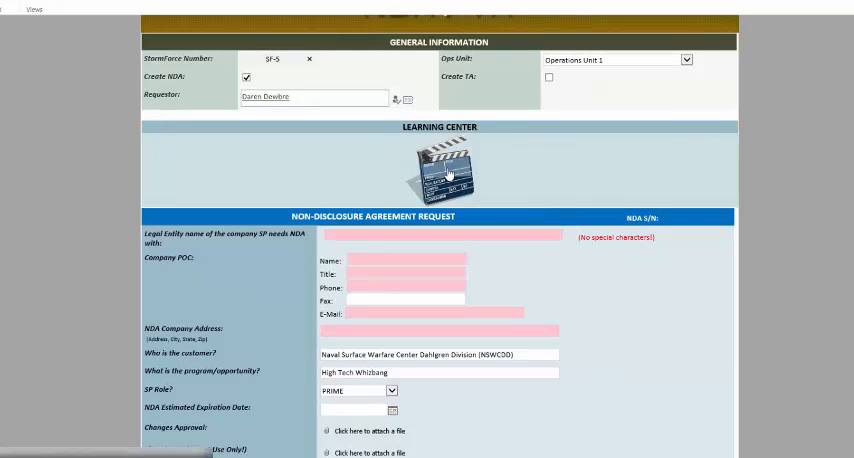
mouse_move(558, 180)
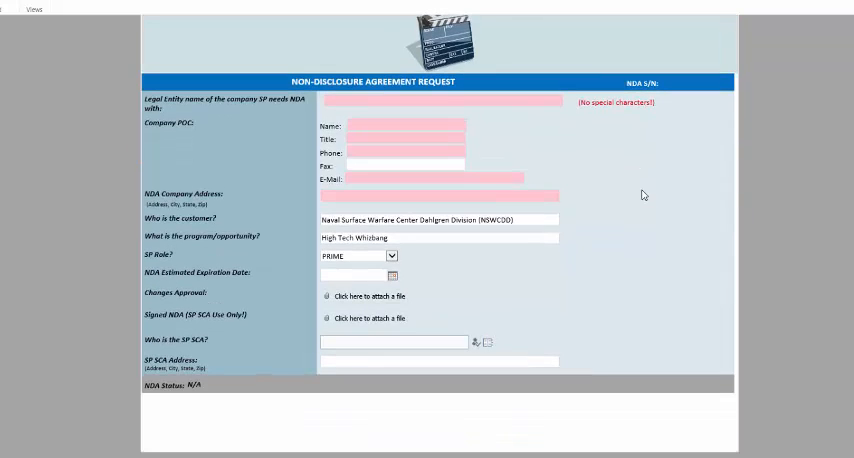
mouse_move(342, 114)
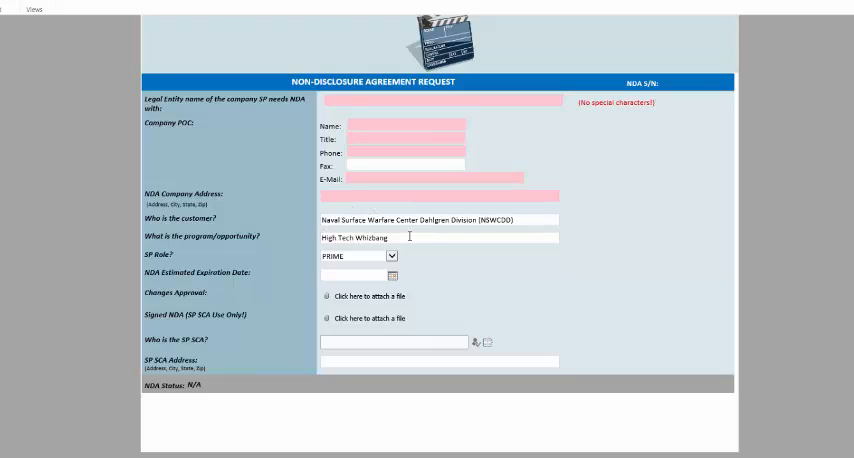
mouse_move(464, 258)
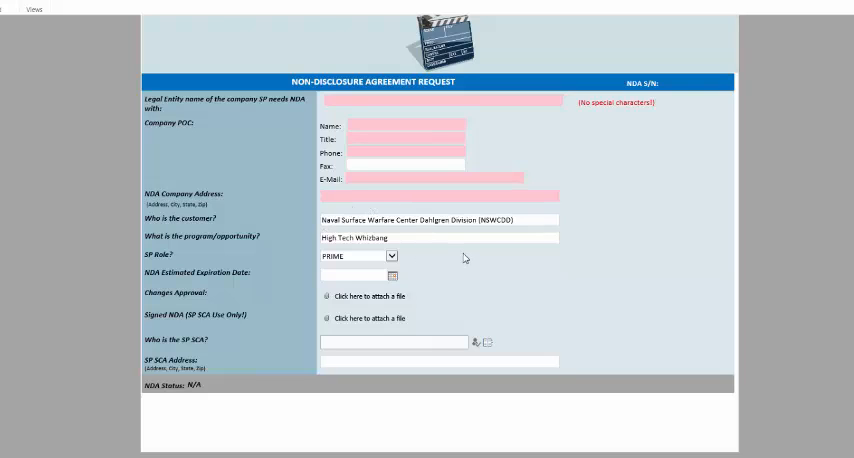
mouse_move(548, 172)
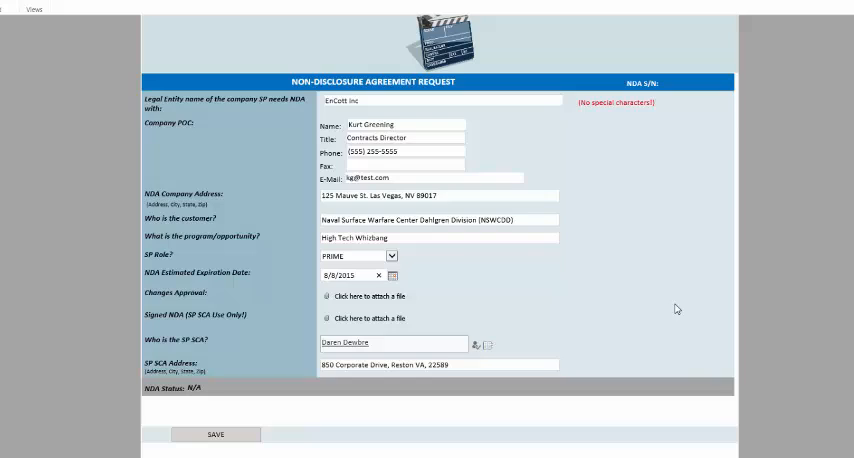
scroll("up", 3)
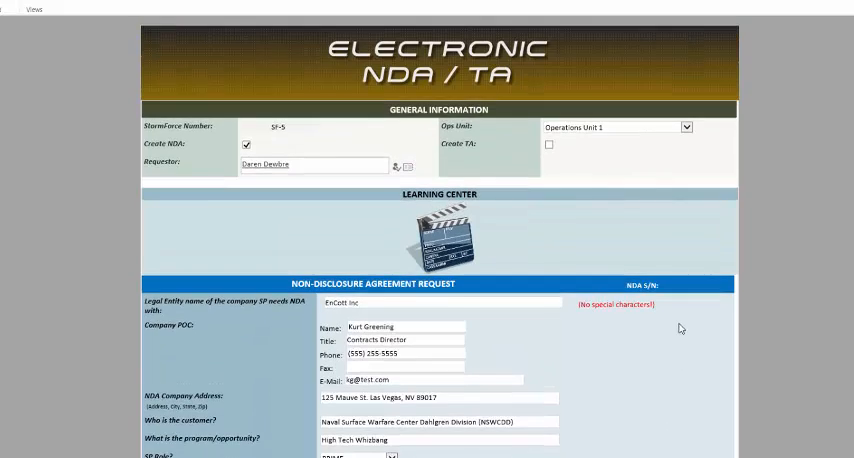
scroll("down", 3)
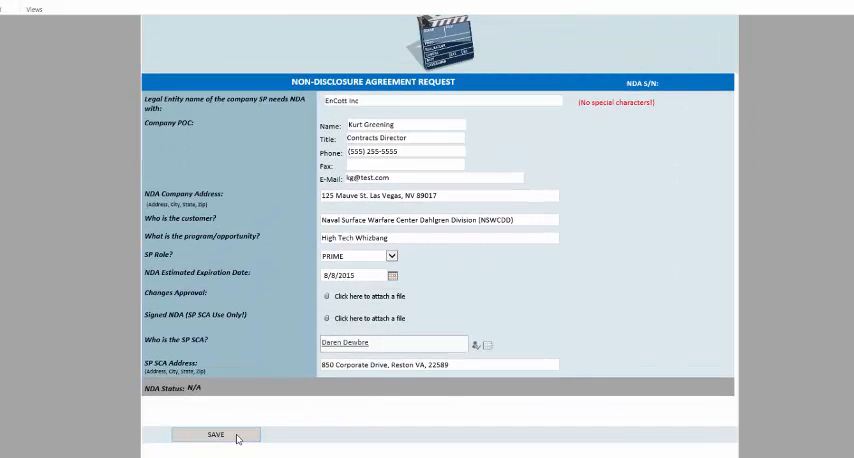
Save the request and expand the EnCott Inc group to show it under PROCESSING status.
left_click(214, 434)
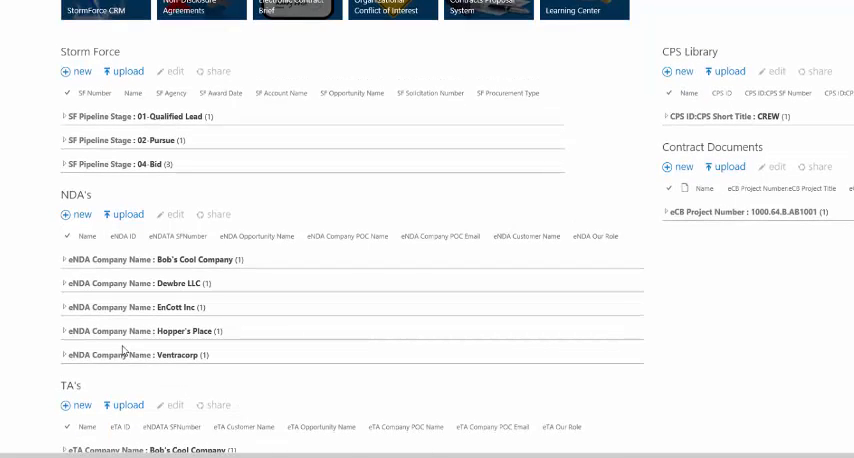
left_click(60, 308)
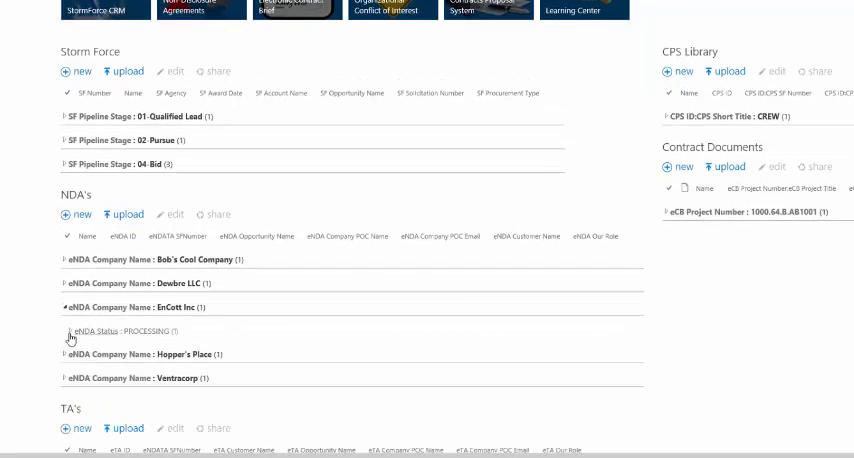
left_click(68, 332)
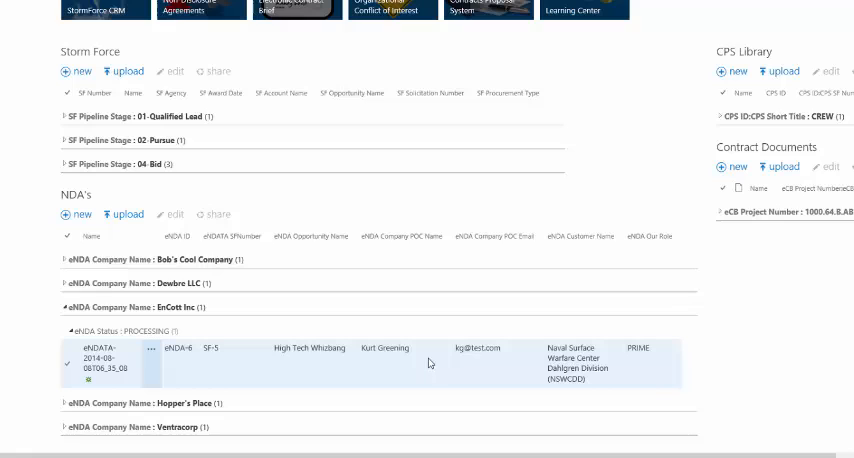
mouse_move(172, 366)
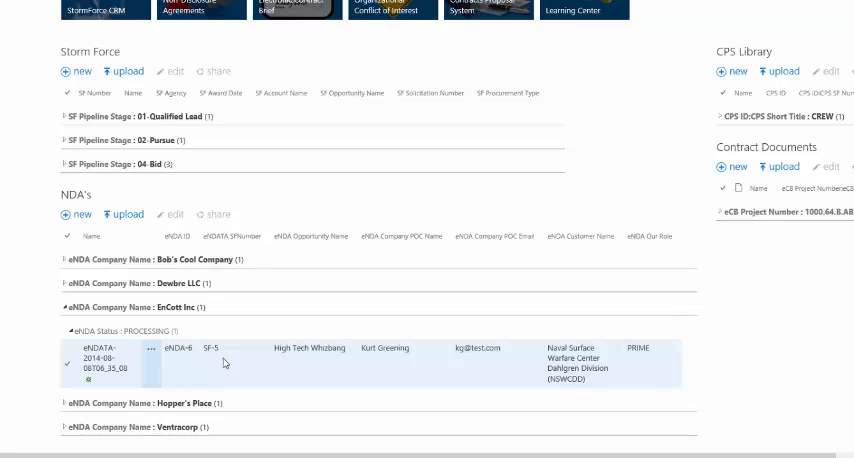
mouse_move(238, 364)
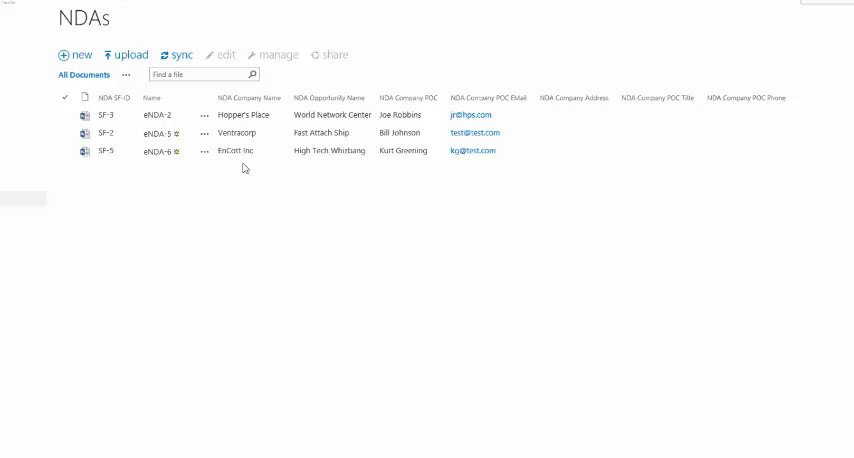
mouse_move(168, 174)
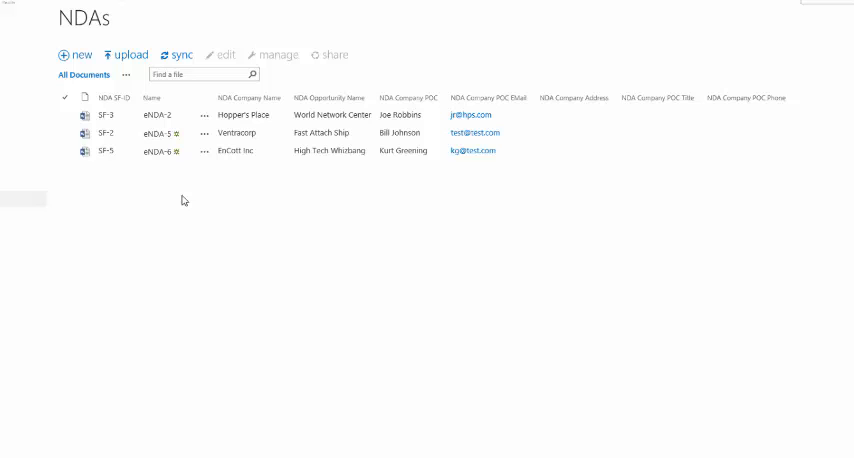
mouse_move(184, 200)
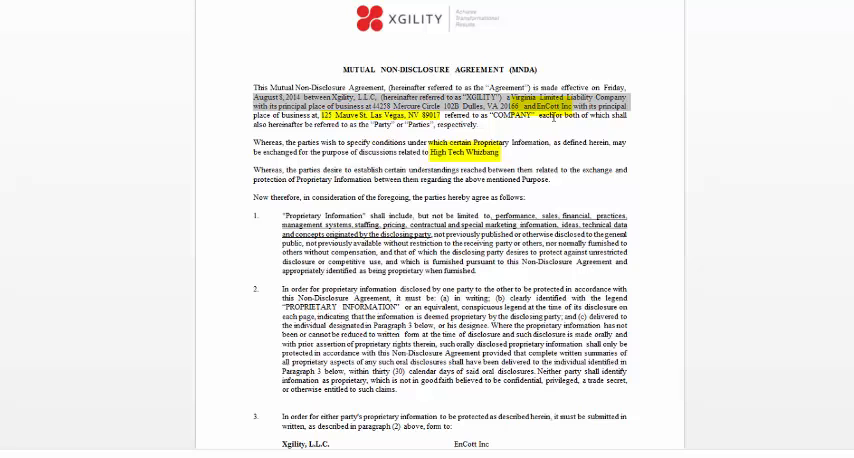
scroll("down", 3)
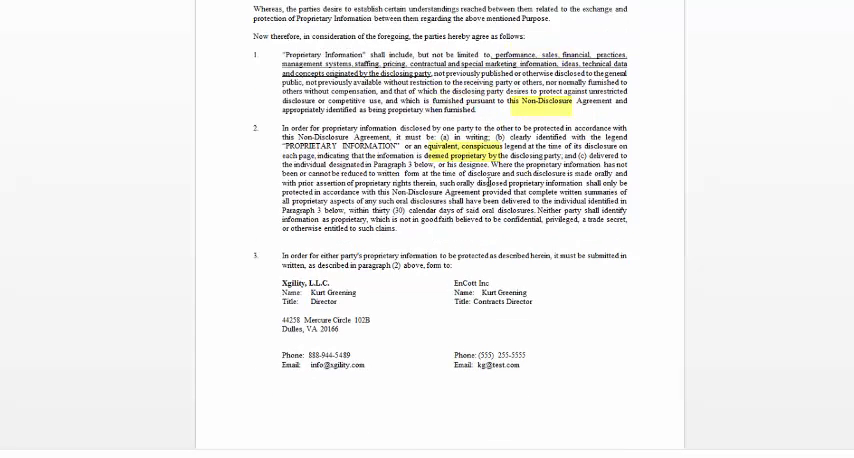
scroll("down", 3)
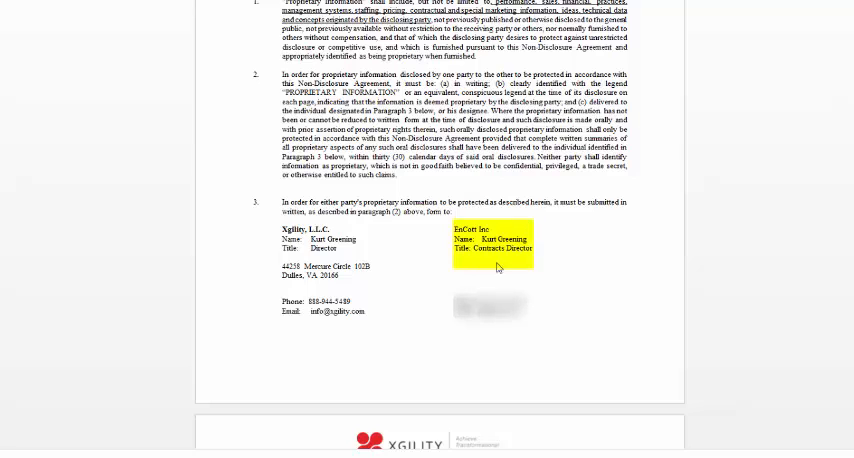
mouse_move(530, 332)
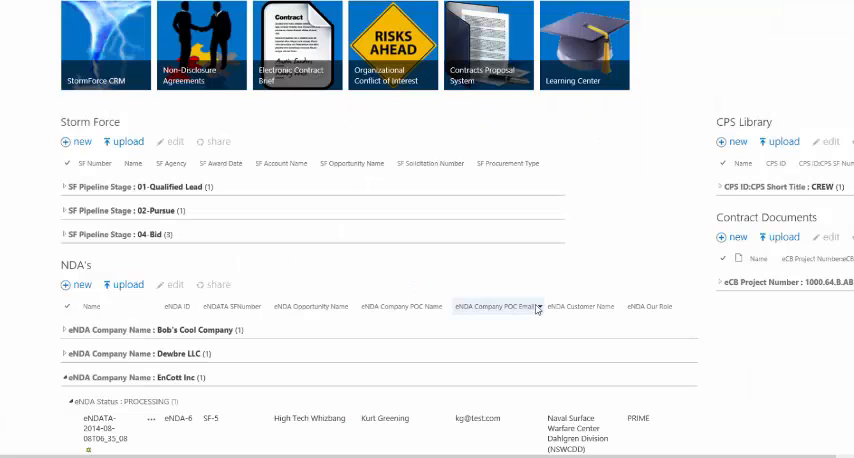
Attach the signed NDA file to the PROCESSING request's Signed NDA field and upload it.
scroll("down", 3)
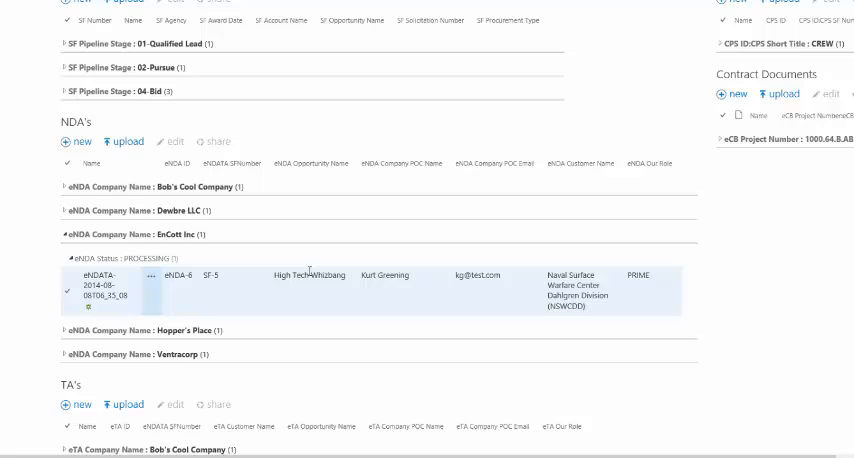
left_click(110, 288)
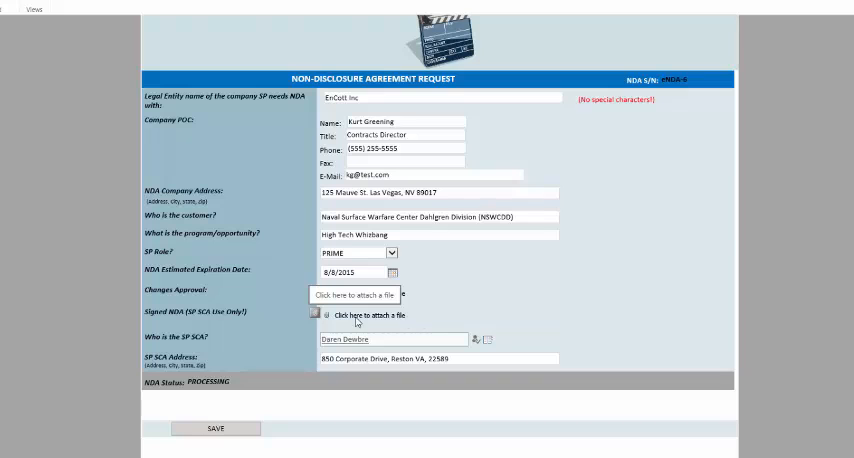
left_click(368, 316)
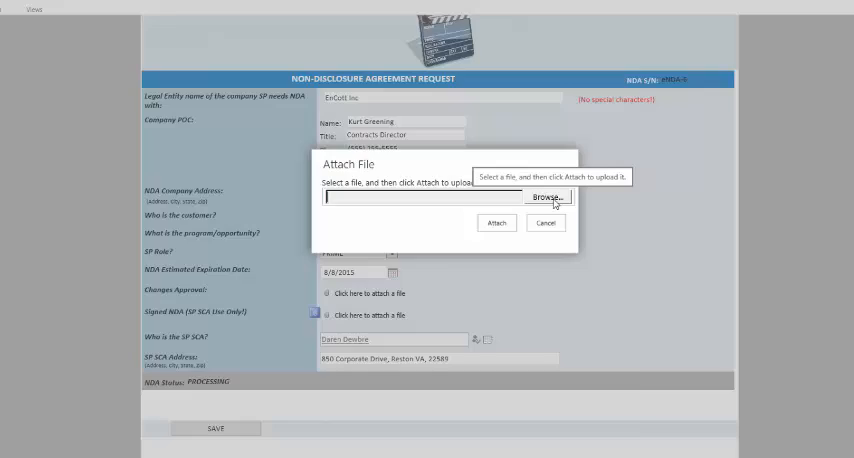
left_click(546, 196)
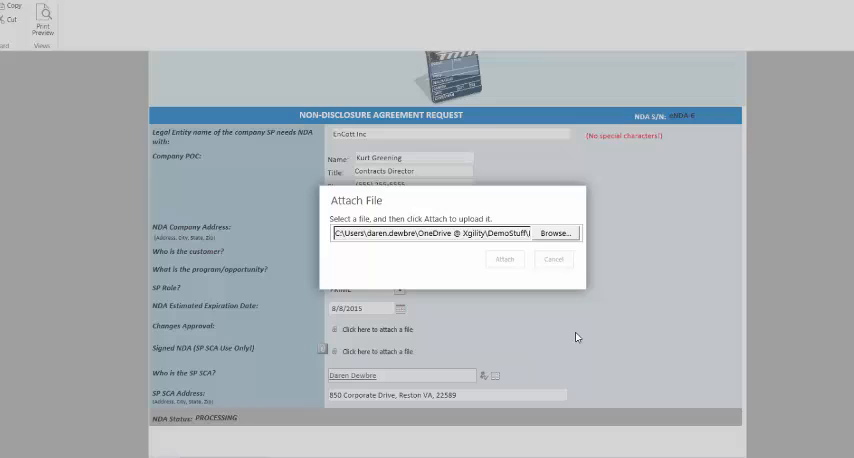
left_click(504, 260)
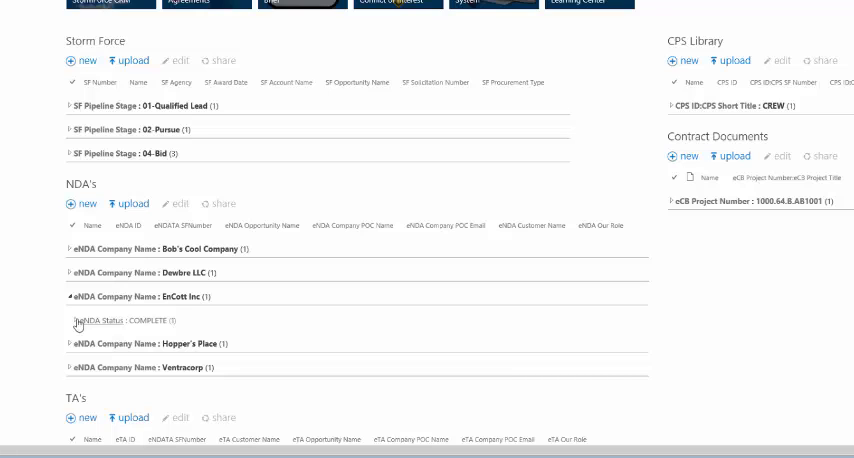
Expand the eNDA Status : COMPLETE group to reveal the EnCott Inc SF-5 request.
left_click(124, 320)
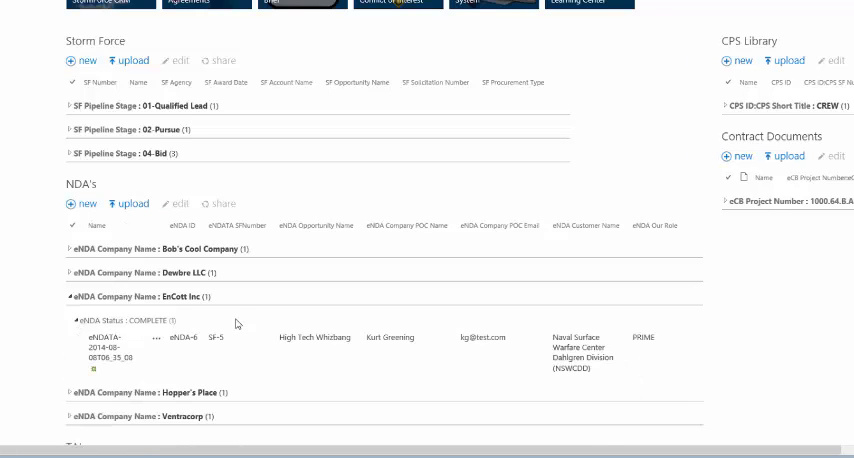